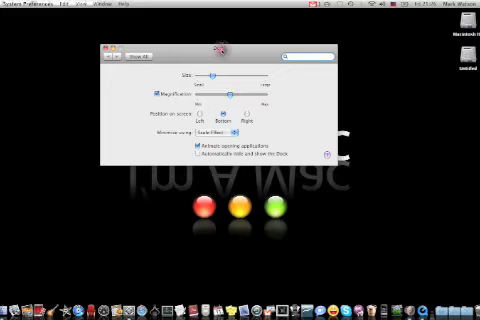
Empty the Trash from the Finder menu and confirm permanent deletion of its items.
left_click(110, 44)
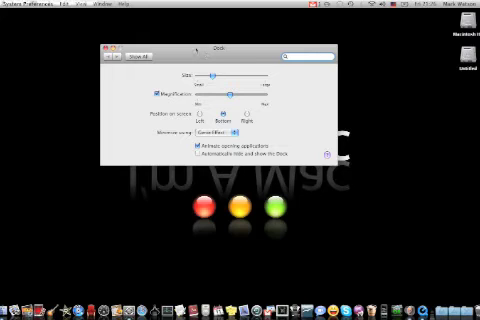
left_click(104, 44)
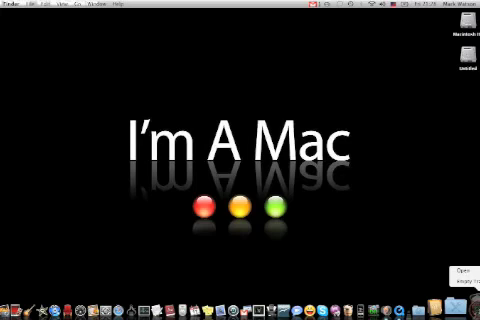
left_click(460, 284)
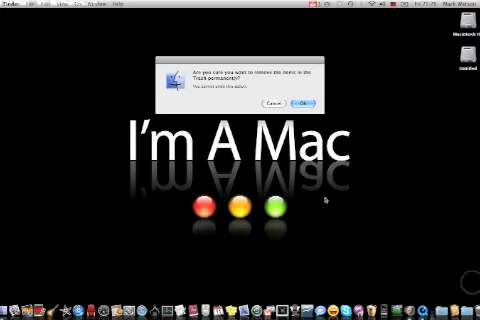
left_click(304, 104)
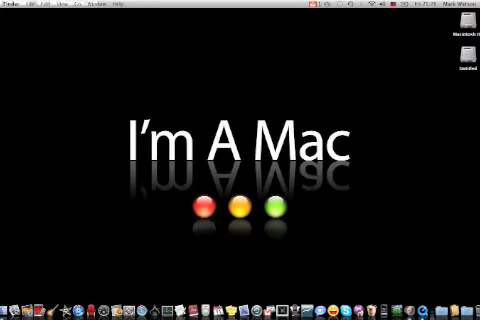
From the Apple menu reach Desktop & Screen Saver and pick the purple space Apple-logo picture.
left_click(8, 4)
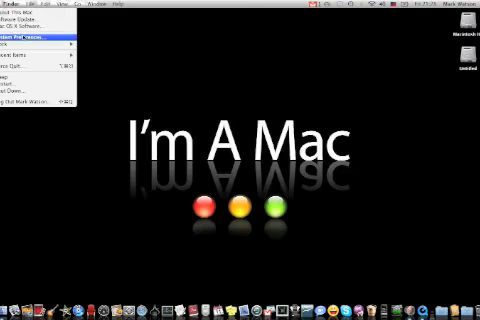
right_click(362, 198)
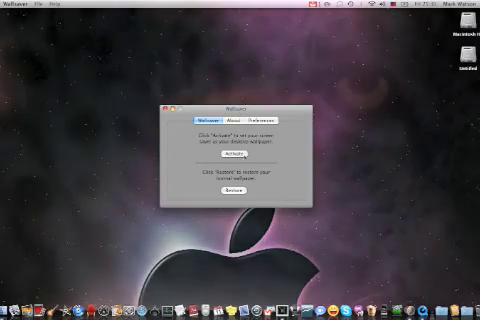
left_click(228, 152)
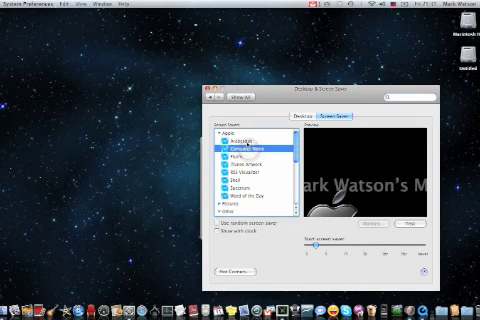
Pick the glowing-bubbles screen saver and start it via WallSaver as the live desktop background.
left_click(240, 144)
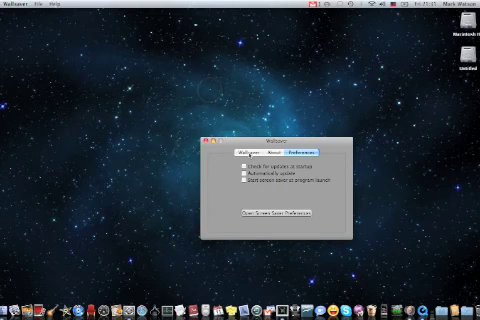
left_click(230, 148)
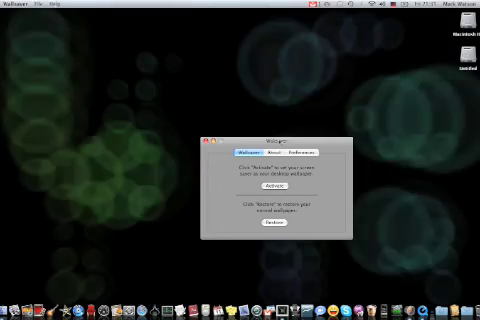
left_click(260, 188)
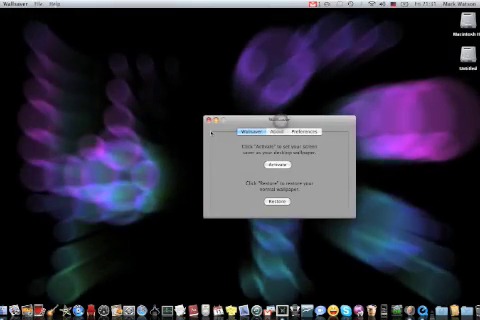